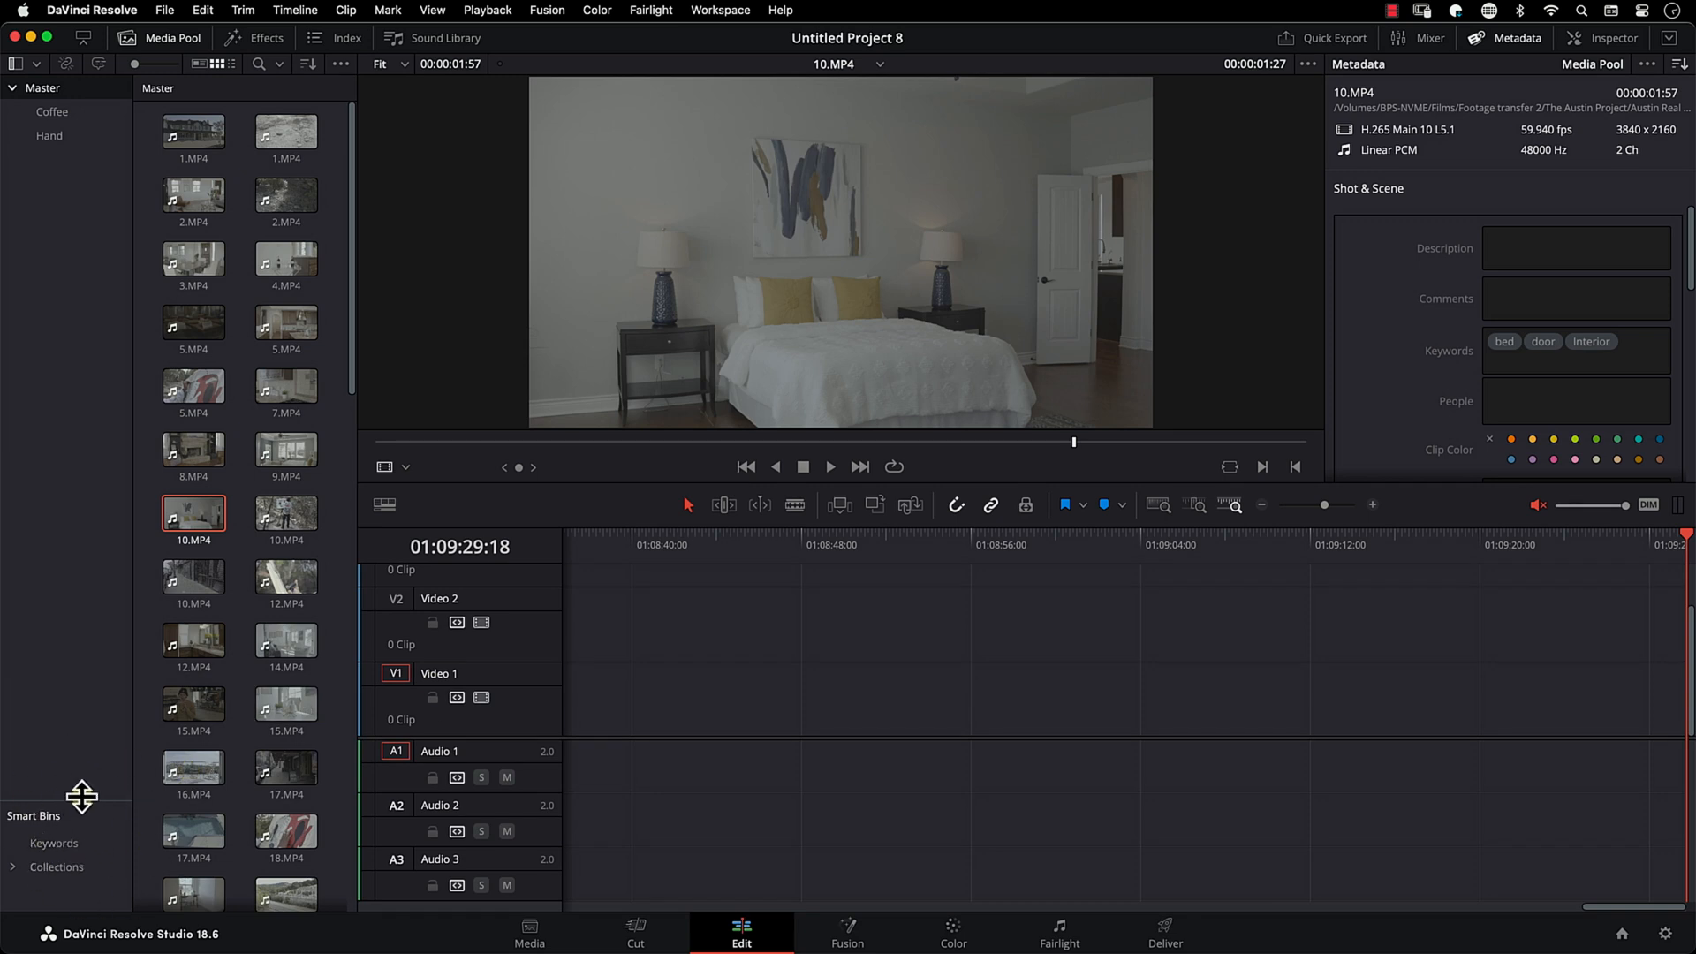
Step: Expand the Keywords smart bins, view the window bin, and check 15.MP4's keywords before returning to all clips
click(53, 552)
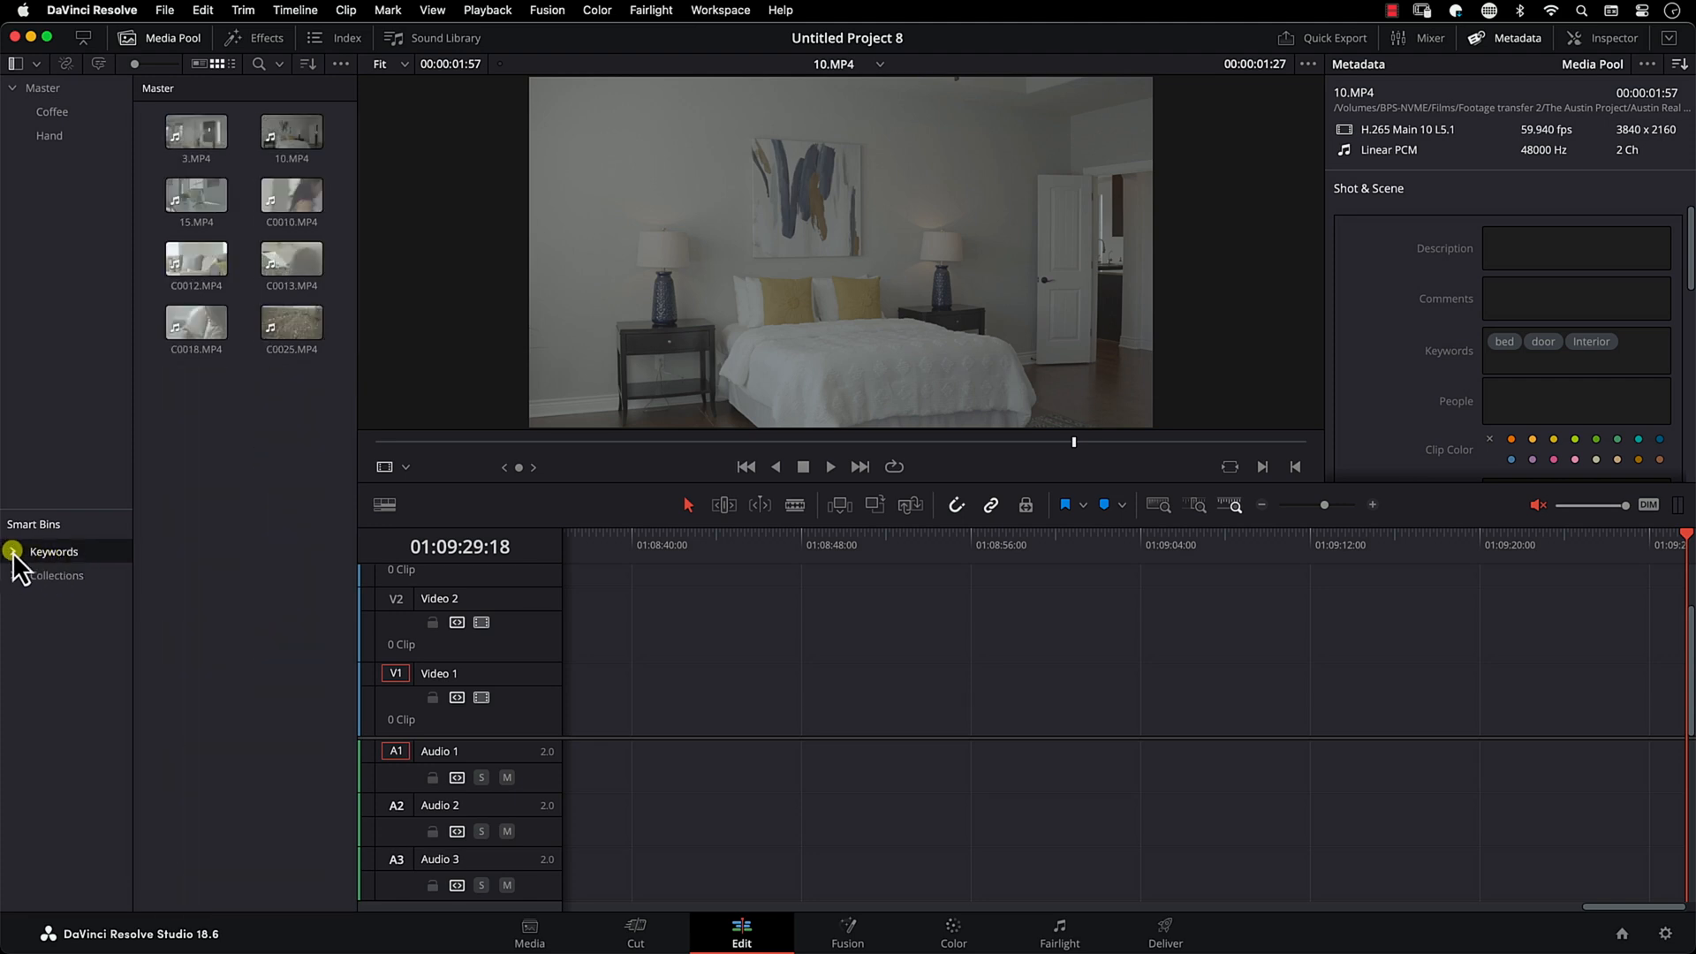
click(11, 551)
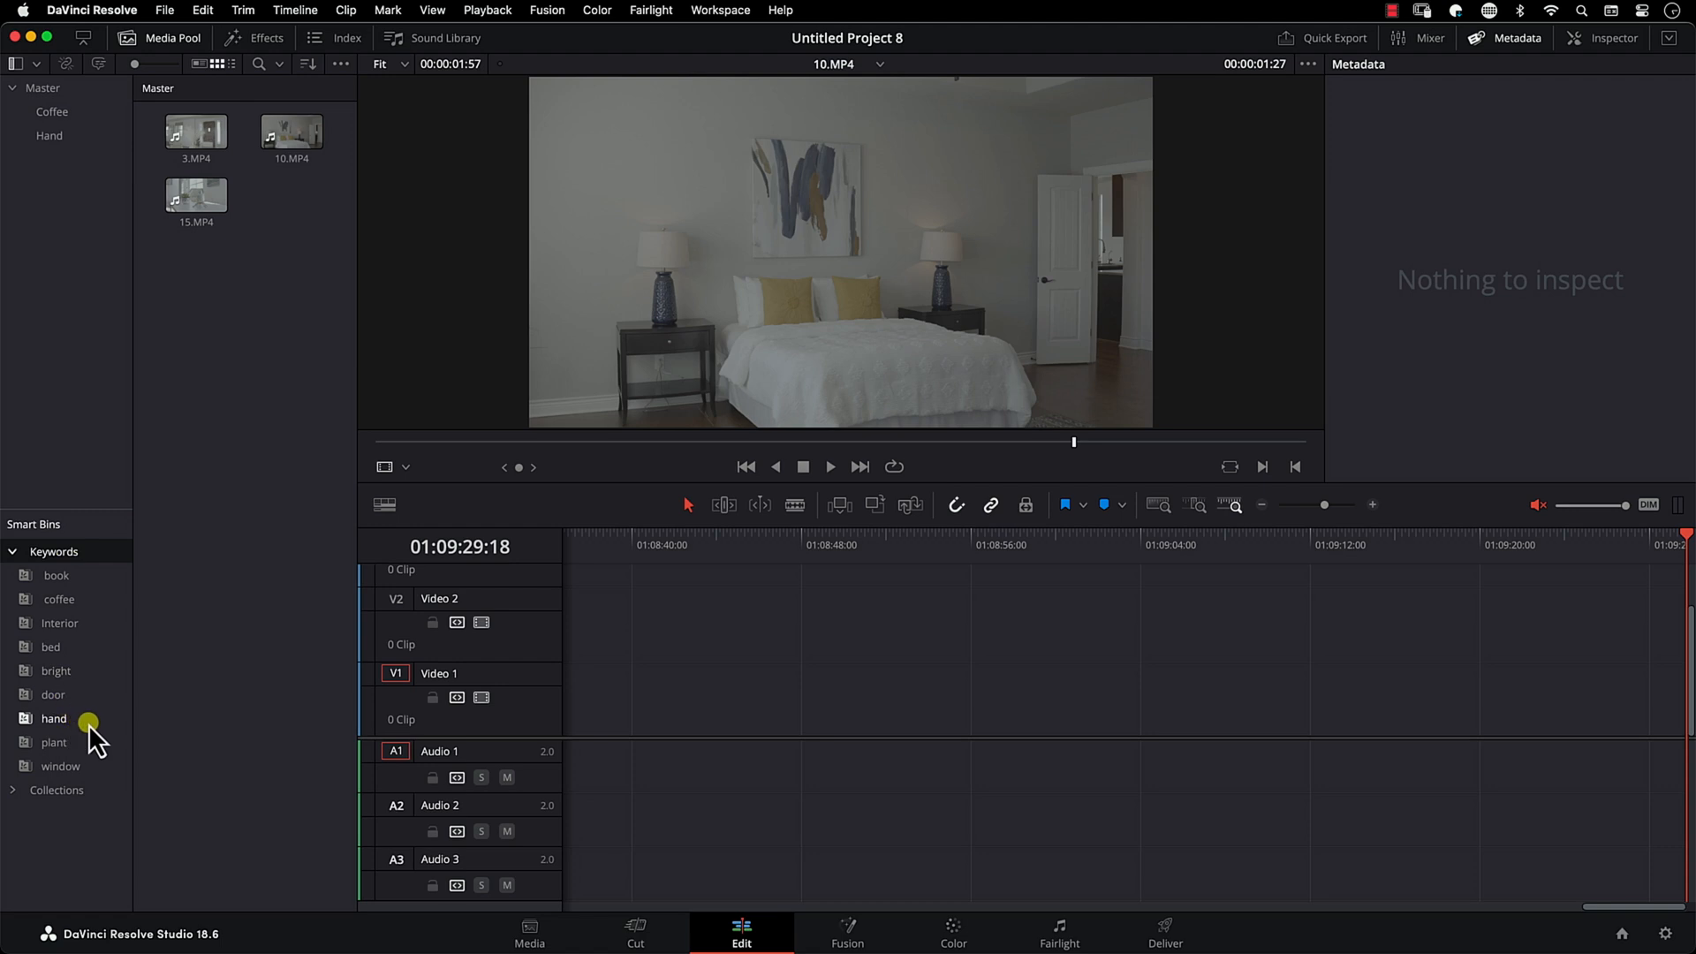
mouse_move(82, 774)
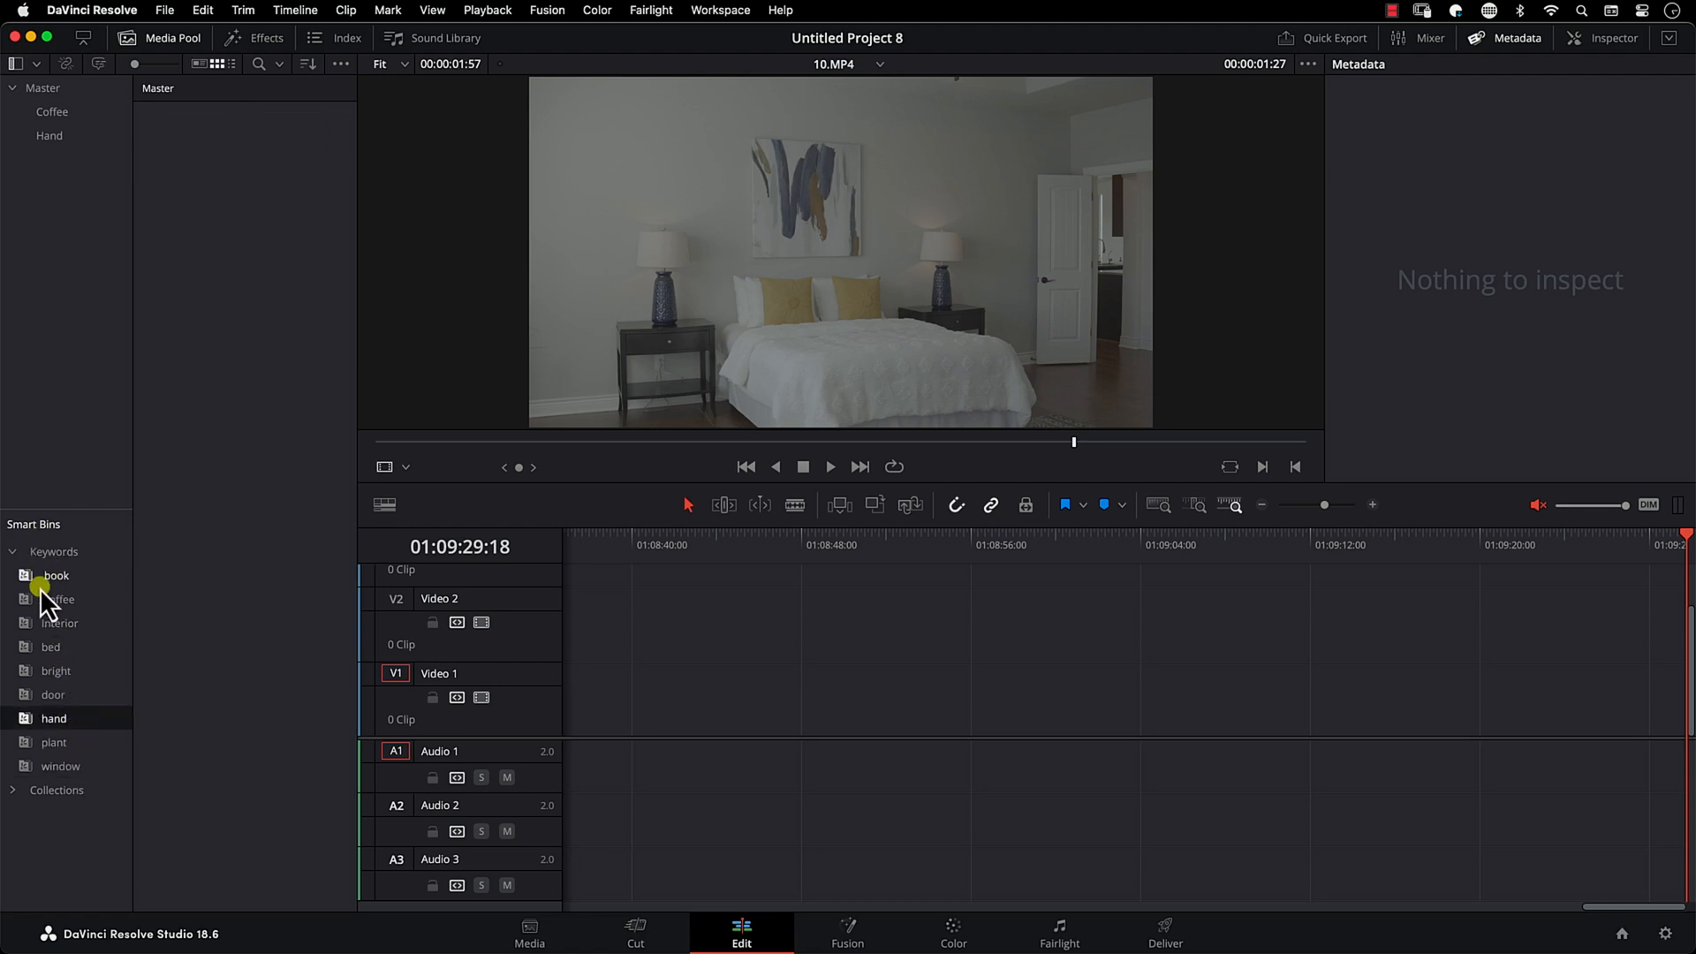
click(59, 766)
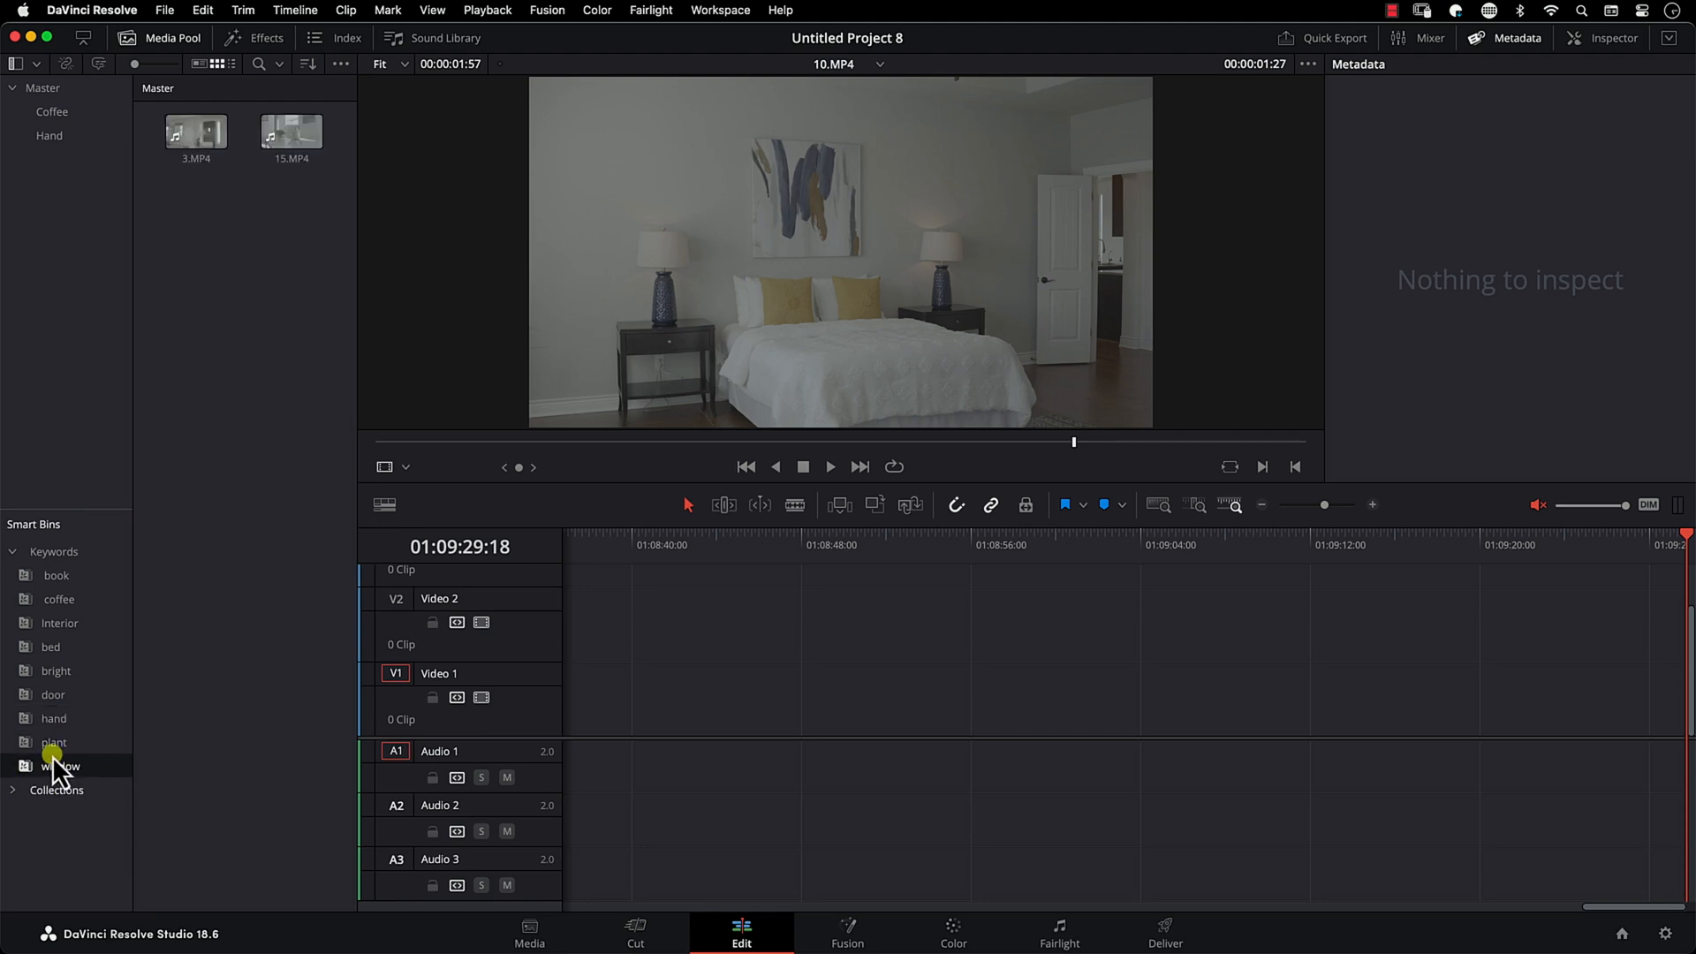
mouse_move(196, 316)
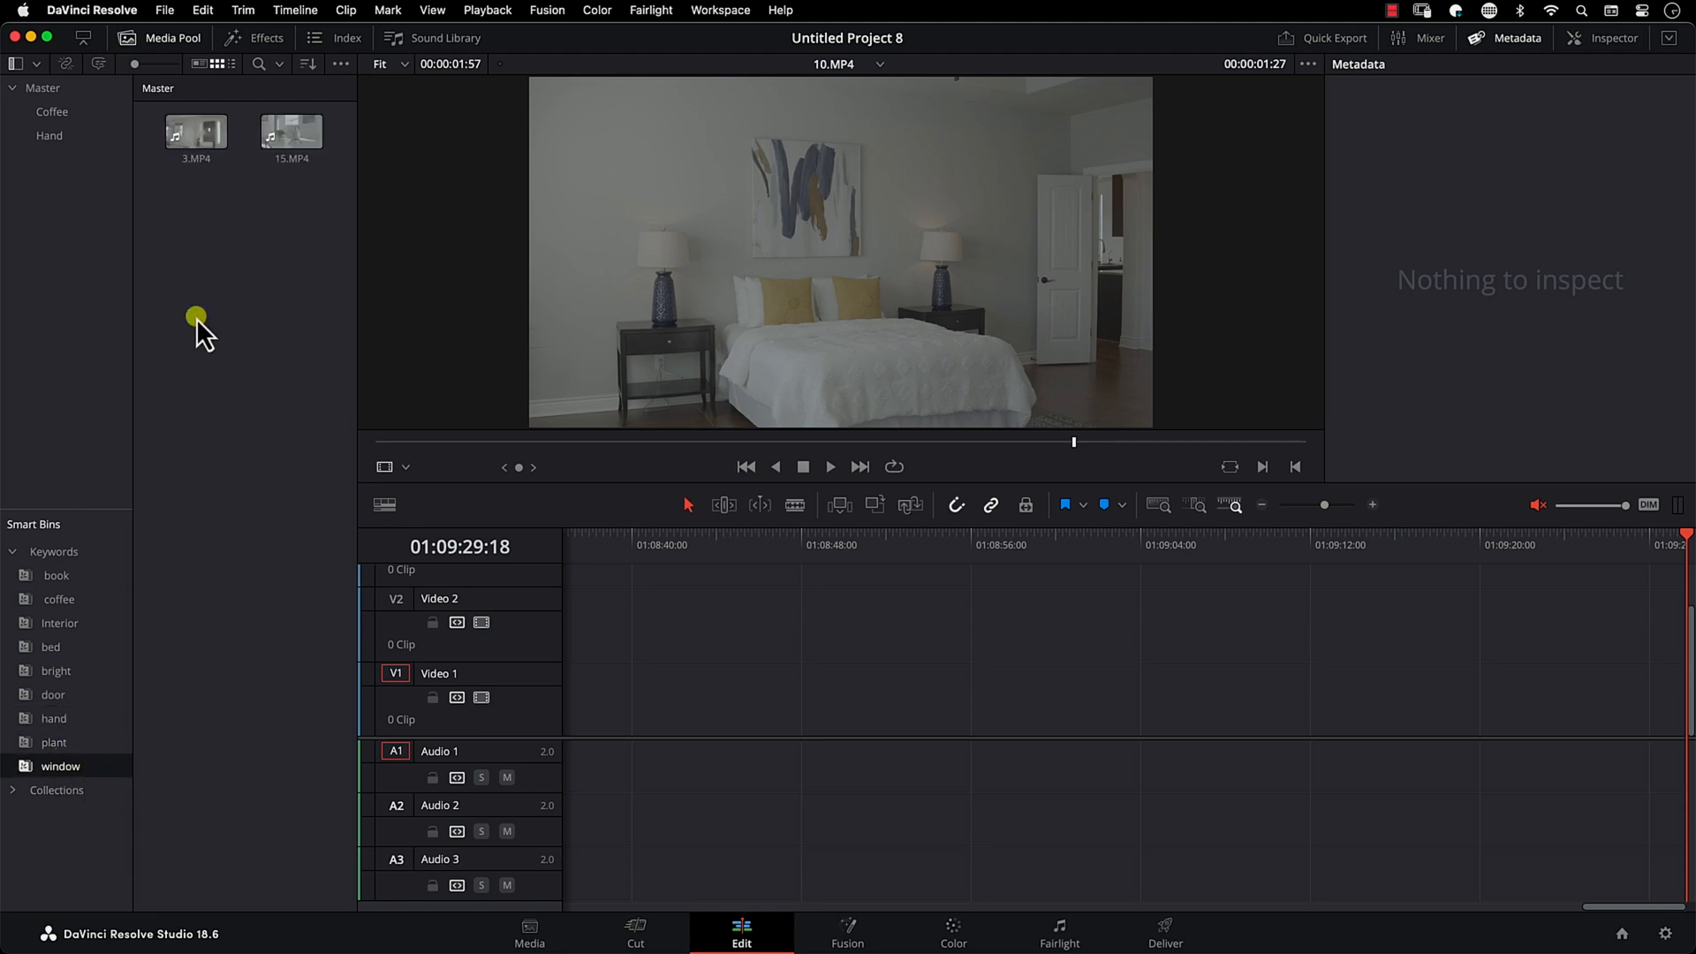
click(289, 131)
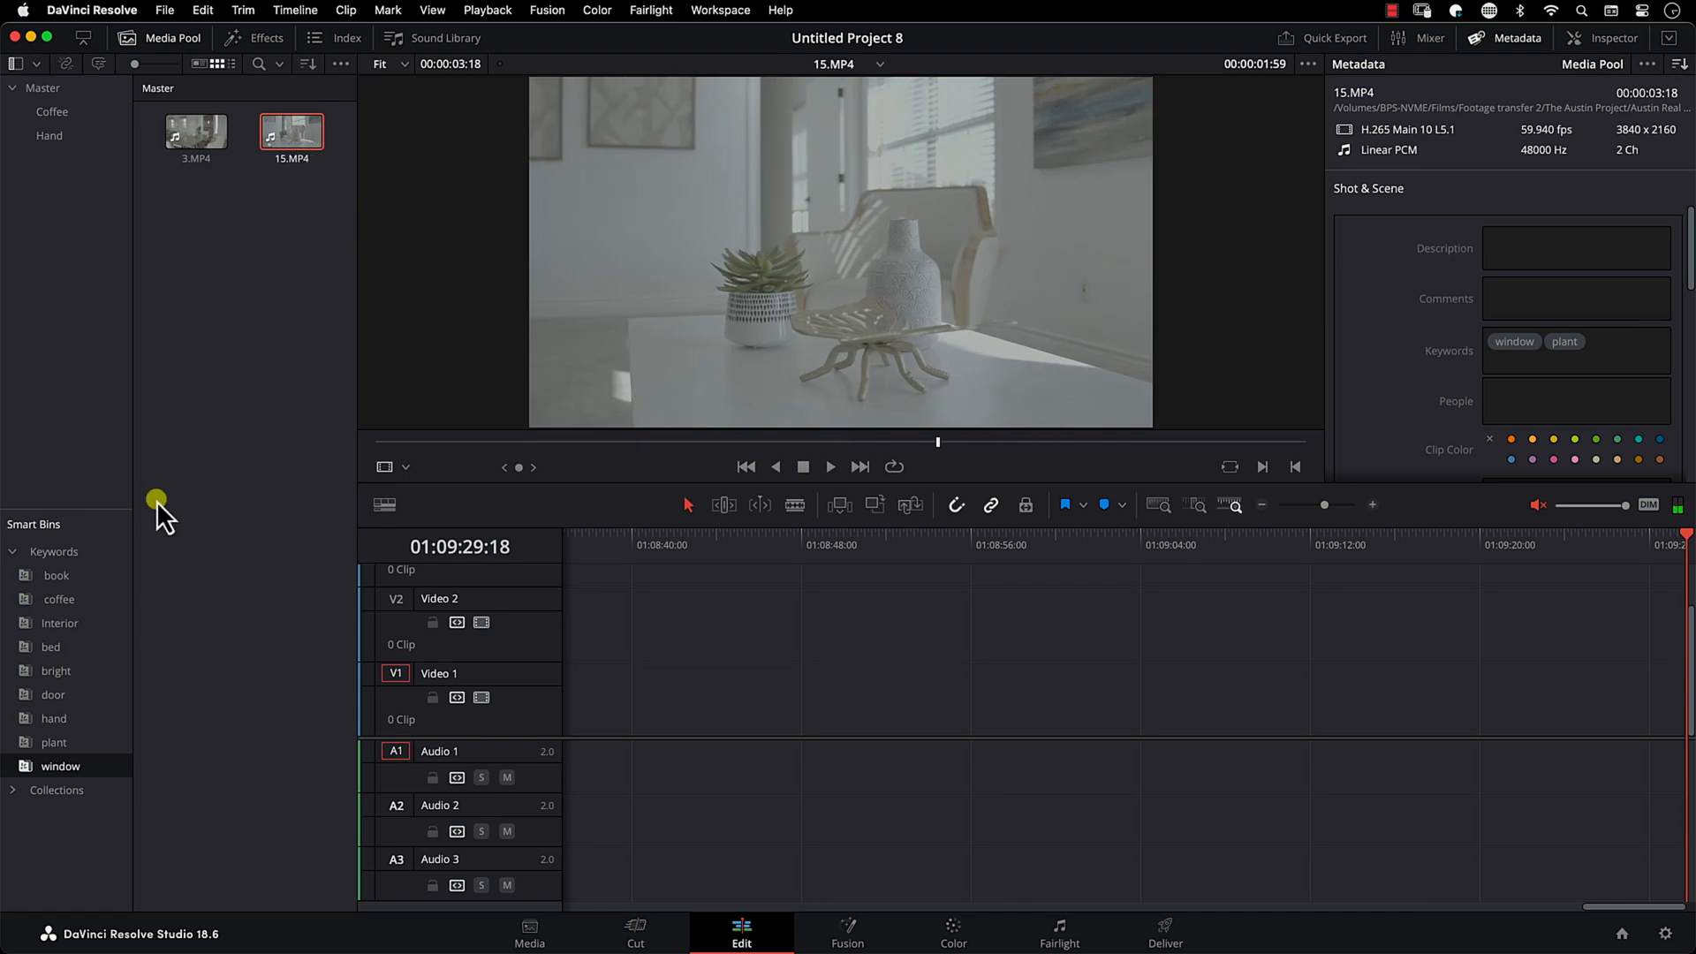
click(53, 742)
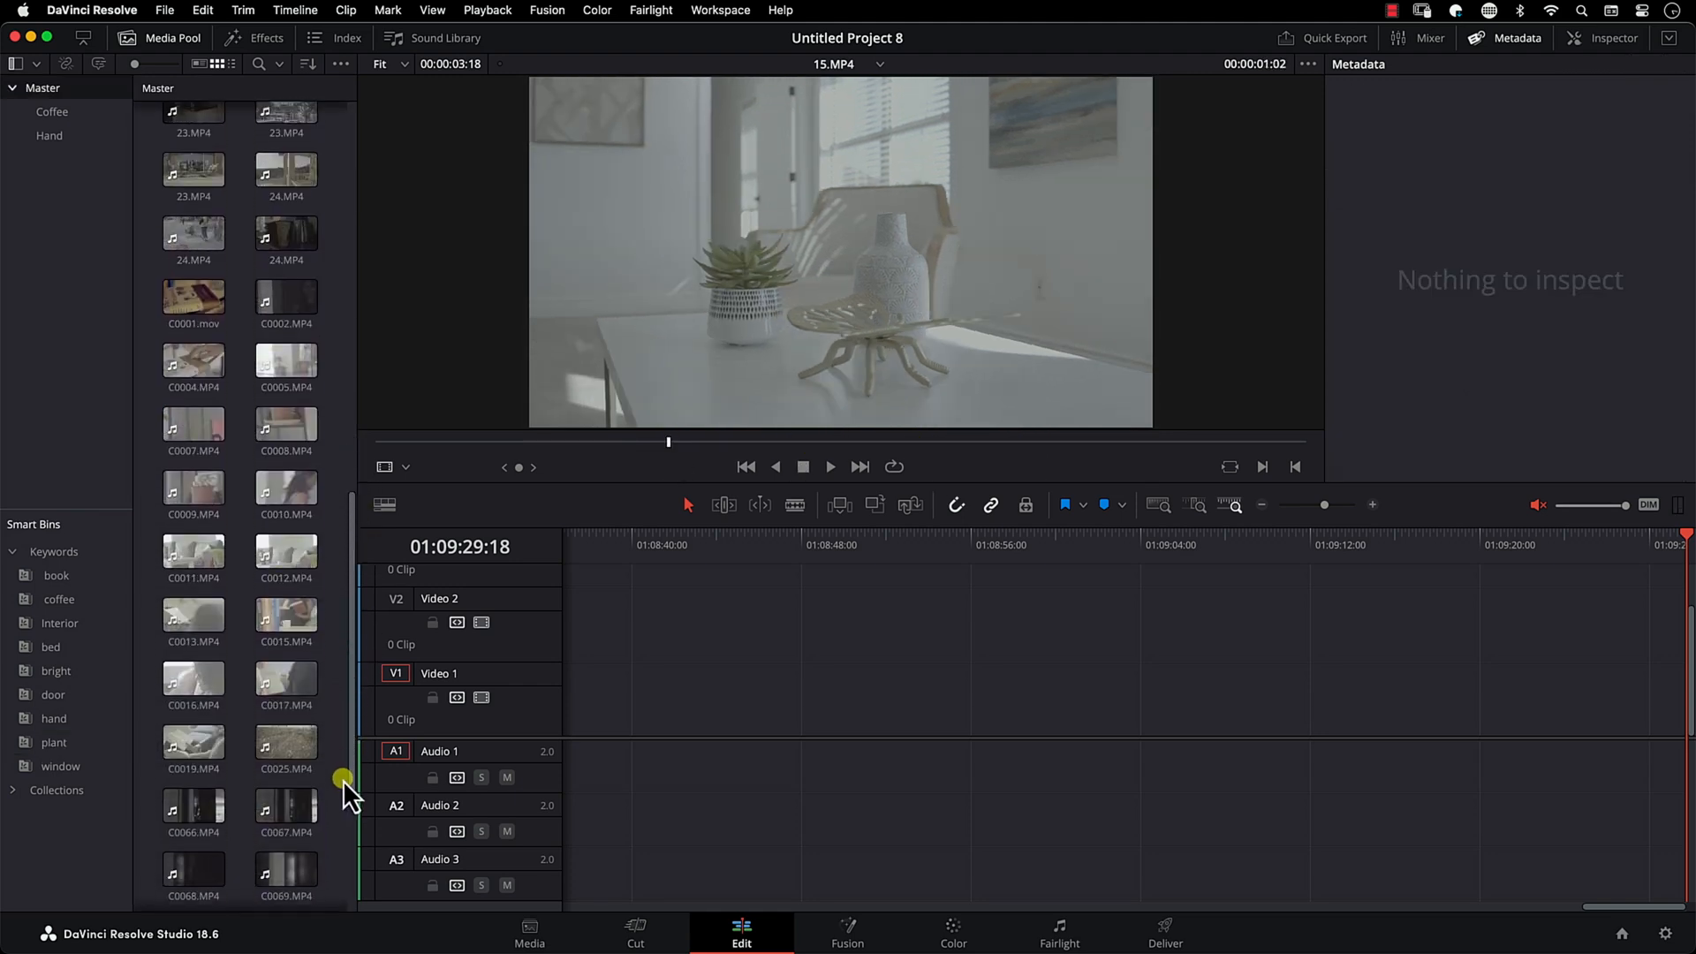
Step: Add hand, coffee and book keywords to C0015.MP4 and C0017.MP4 via the Metadata Keywords field
click(285, 584)
text(h)
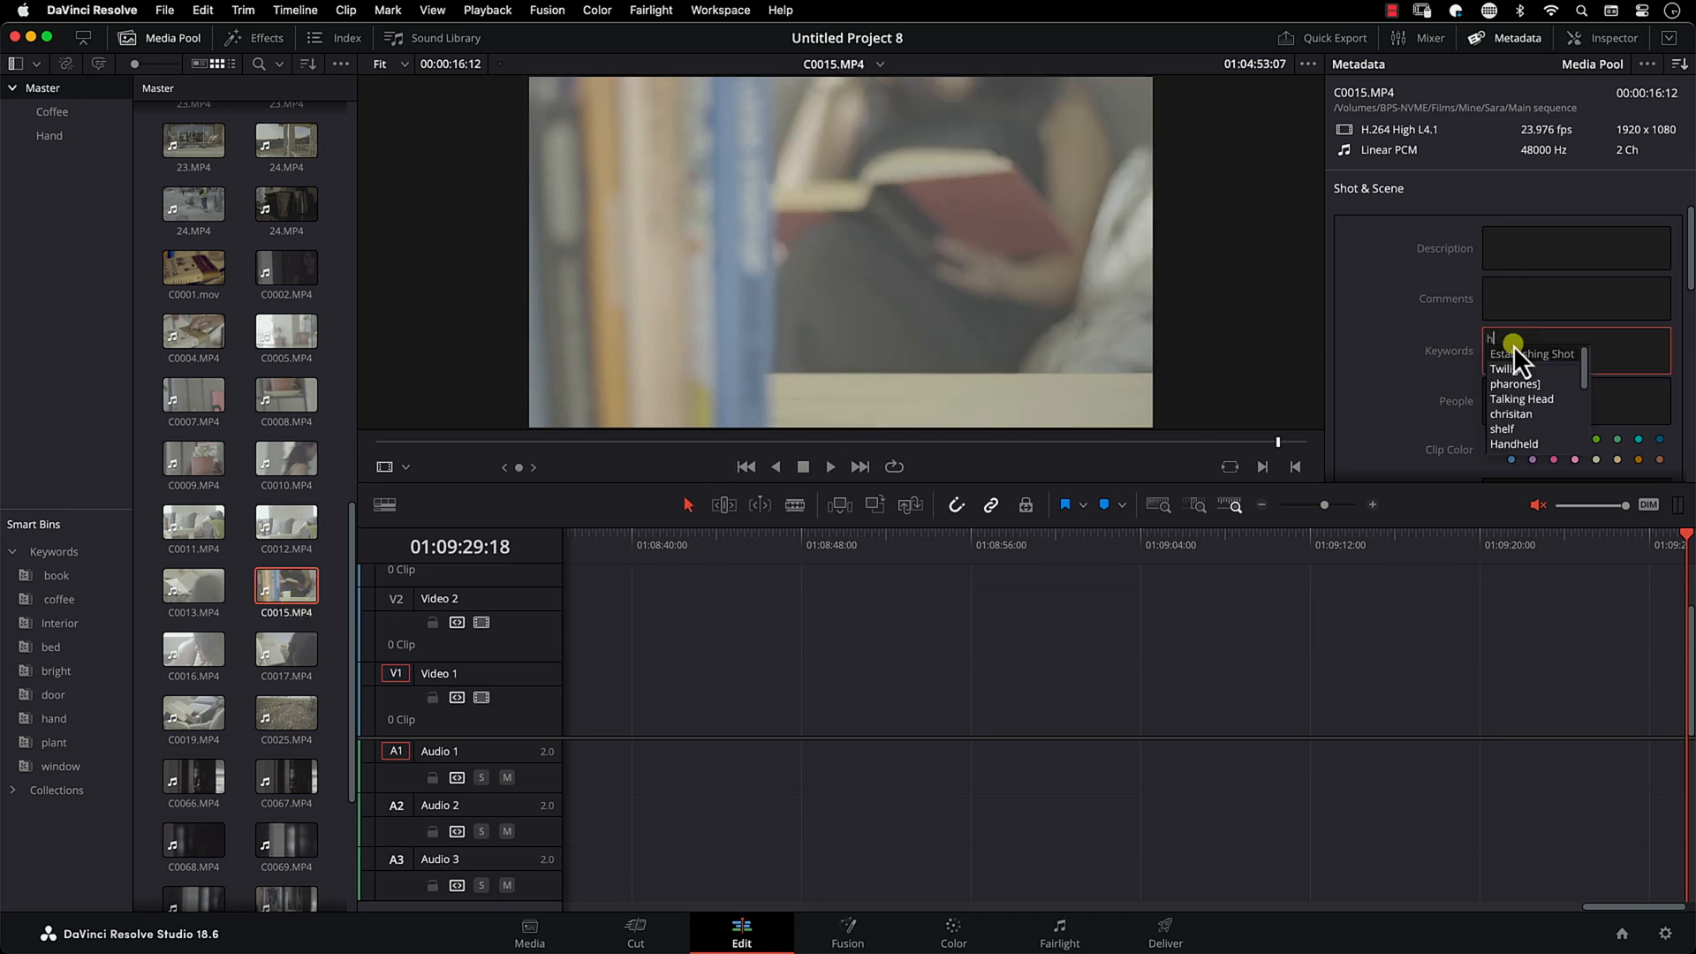
click(285, 649)
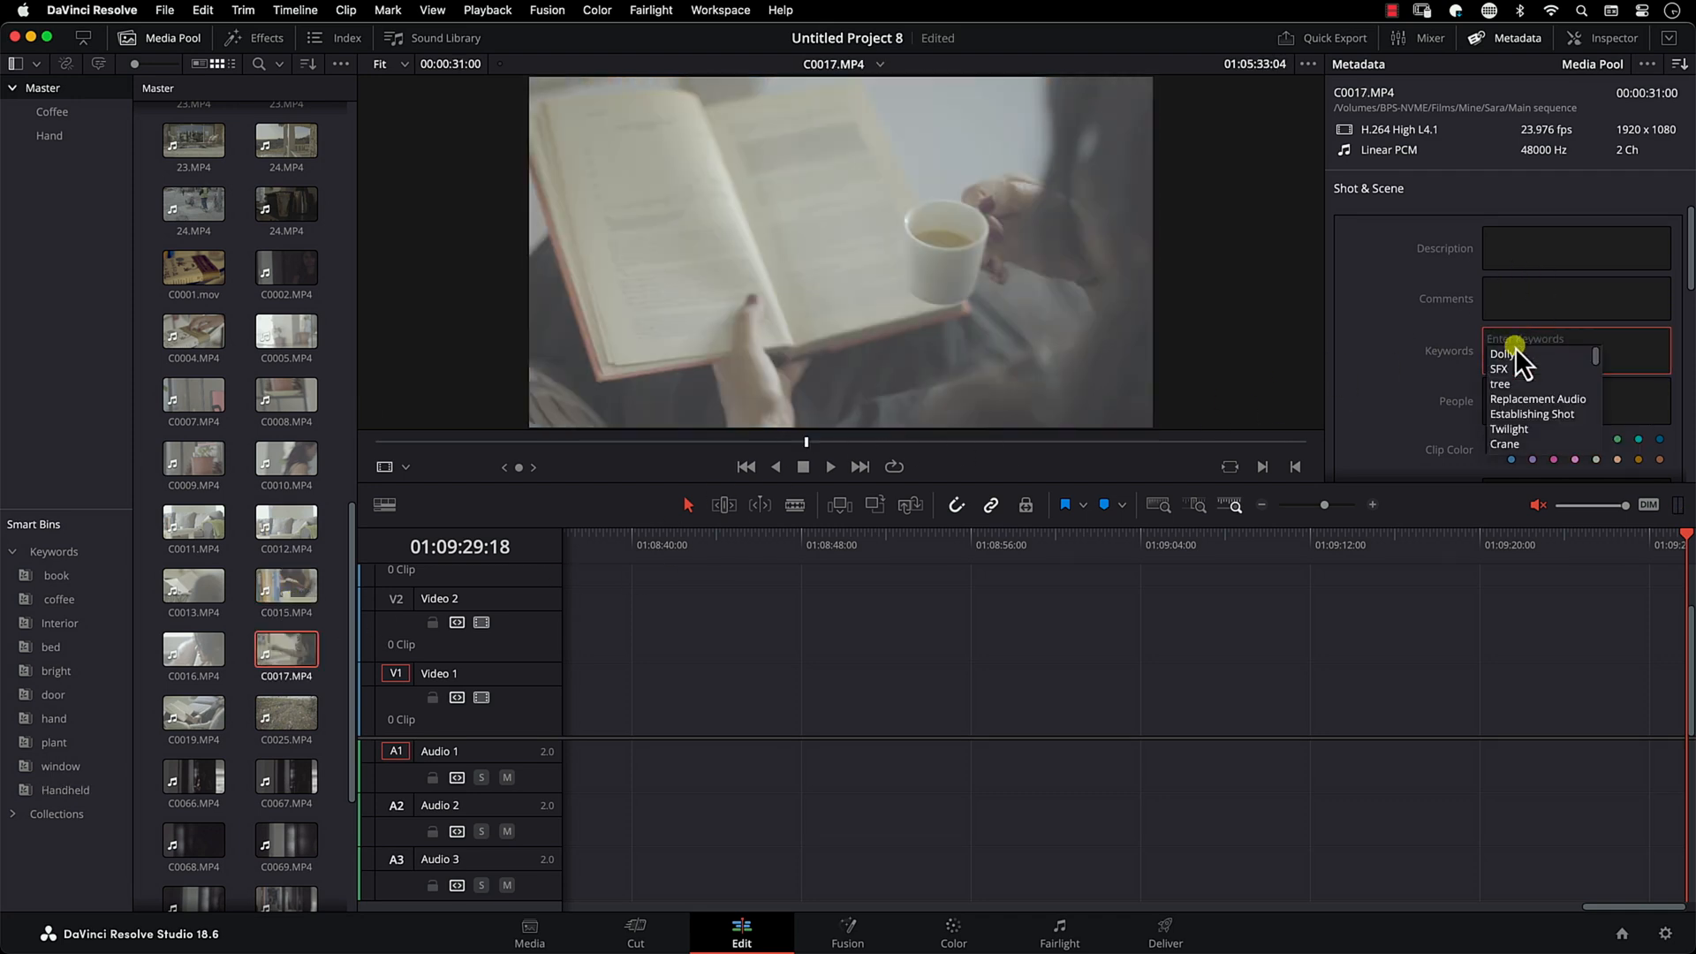
click(1504, 342)
text(hand coffee book)
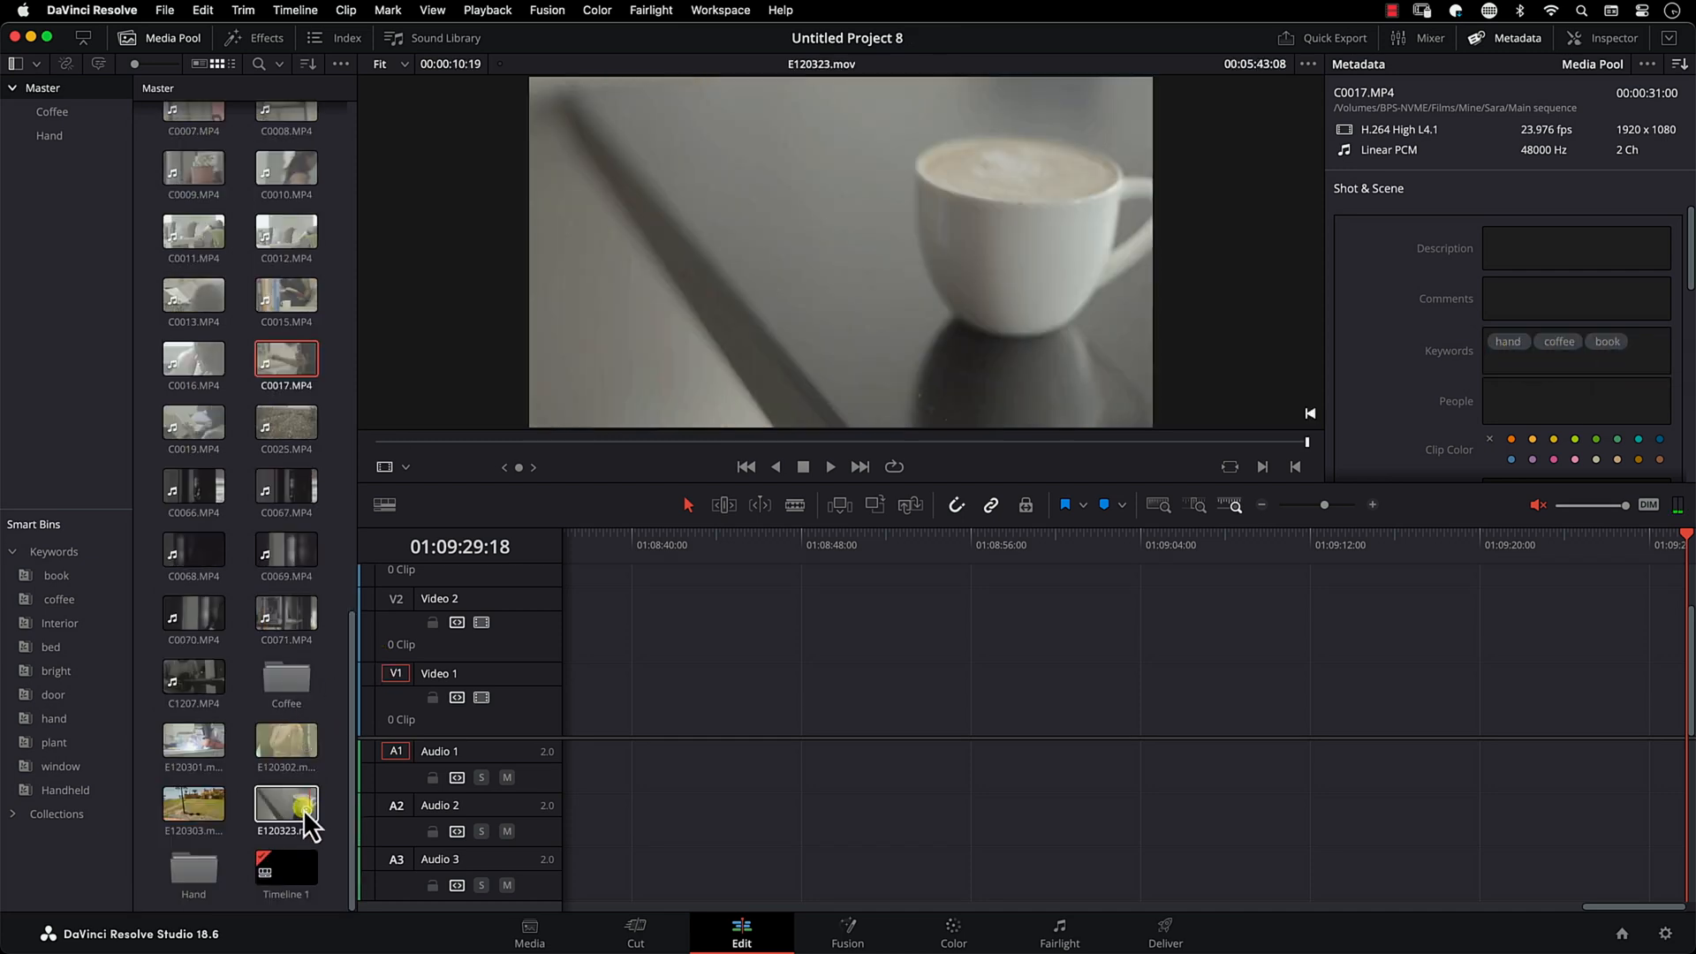
click(285, 806)
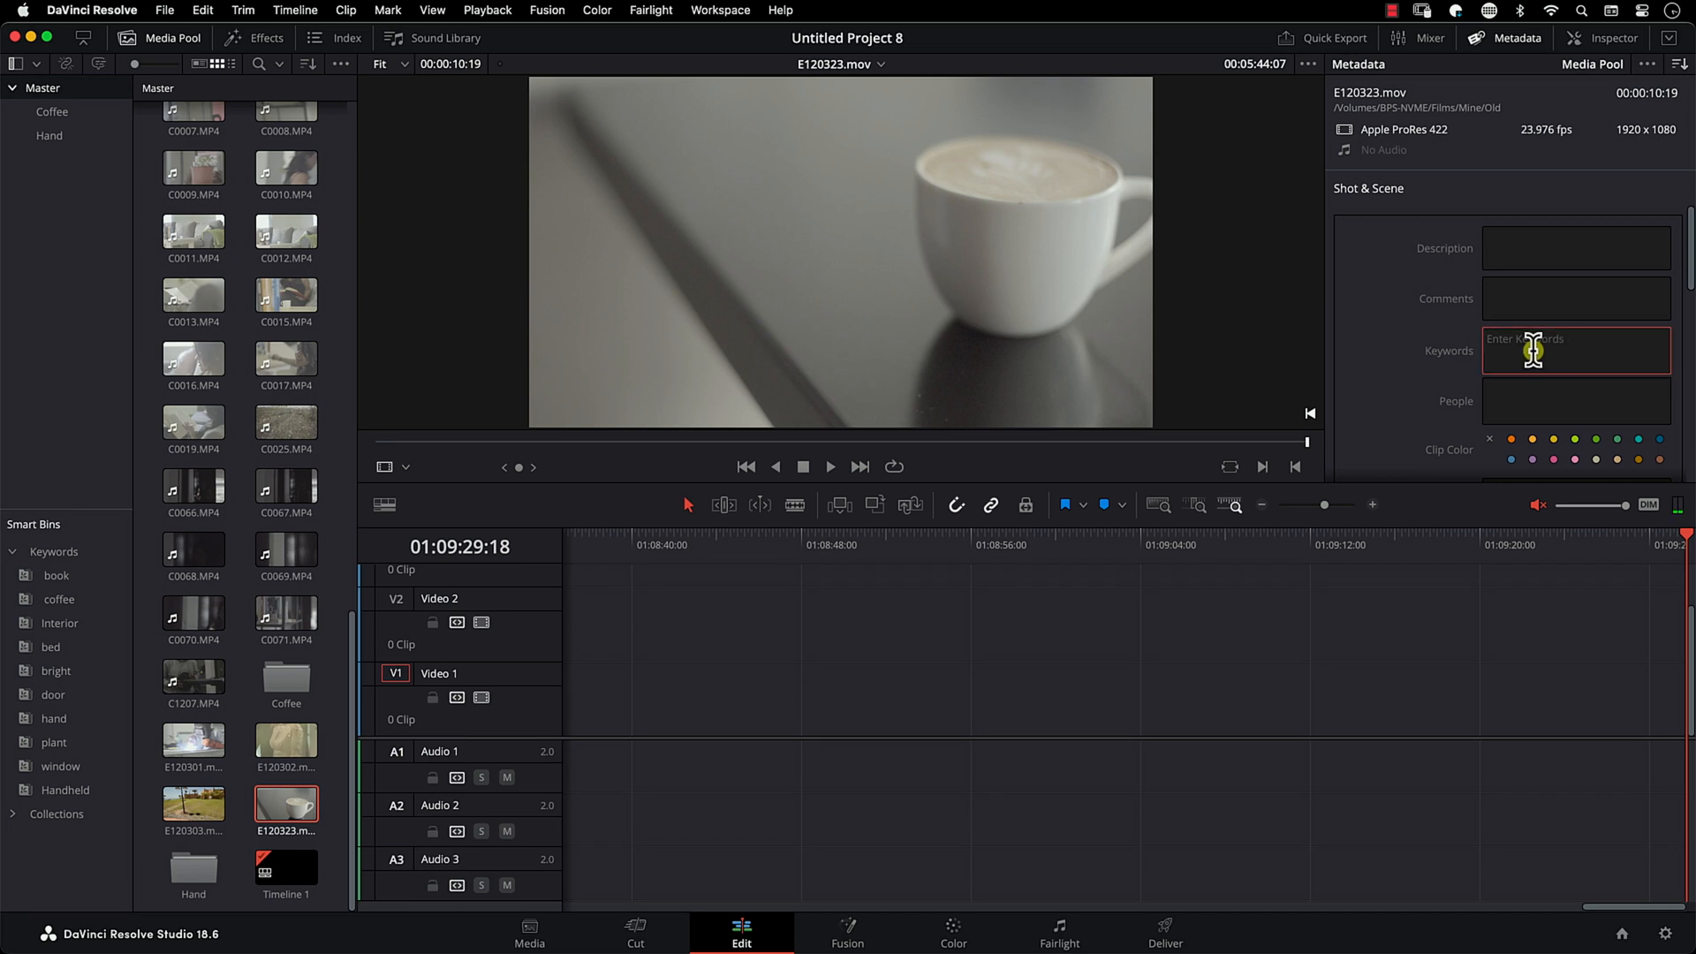
click(286, 298)
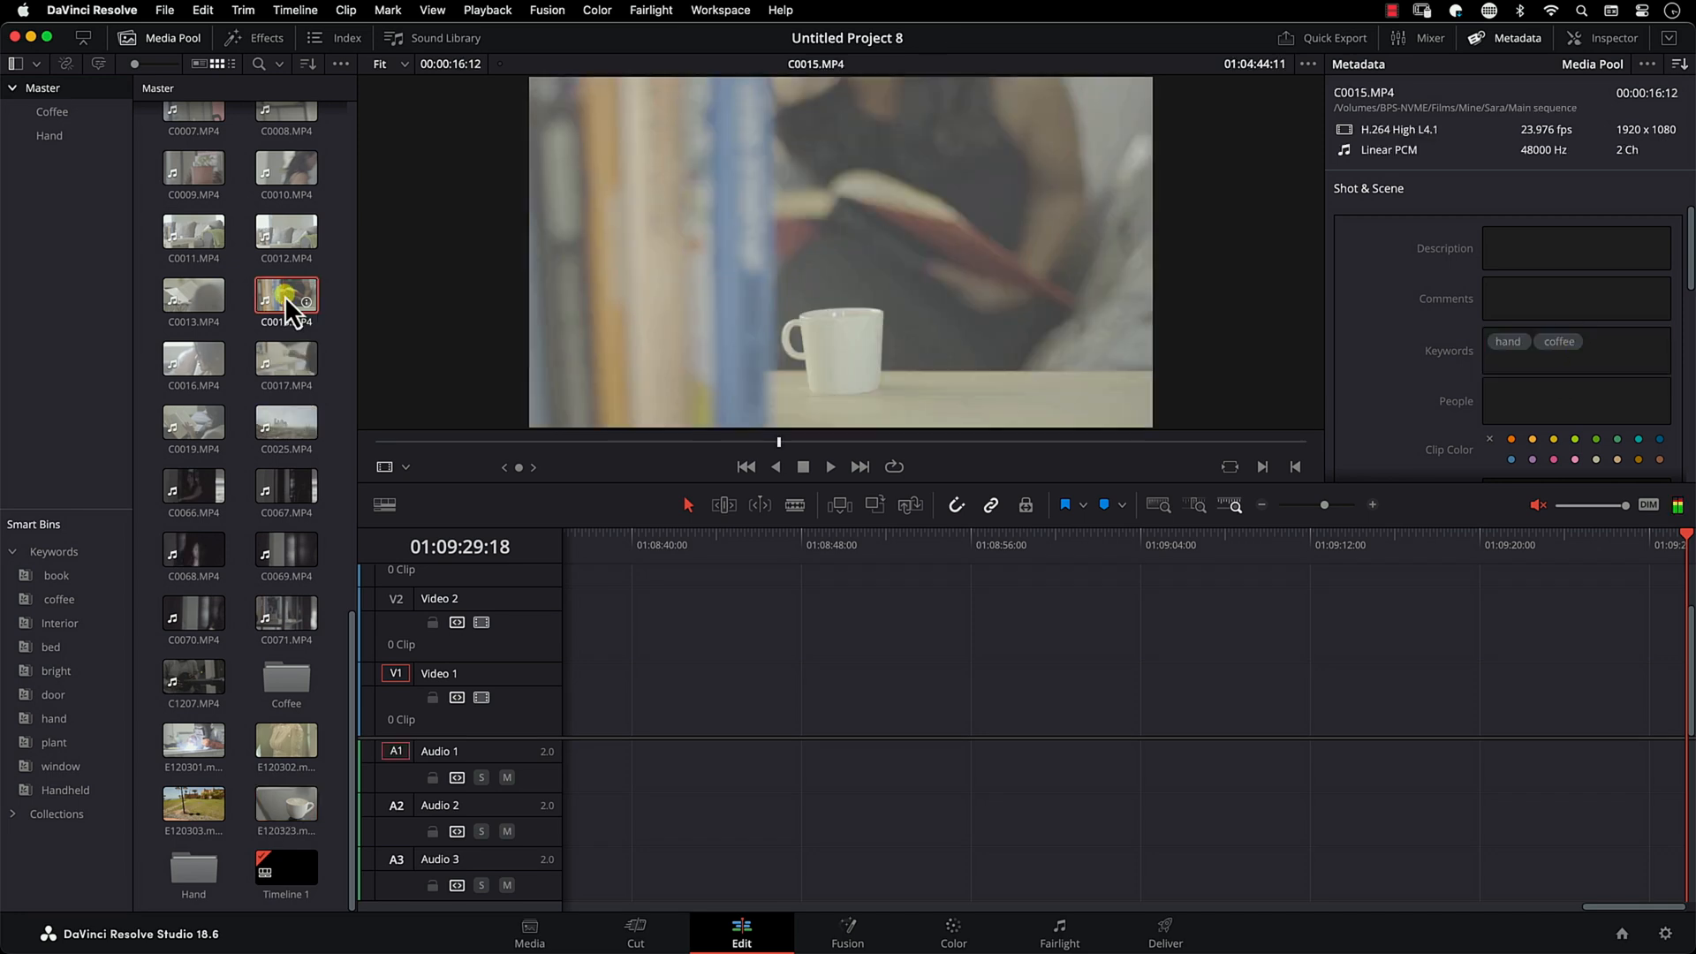
click(1601, 349)
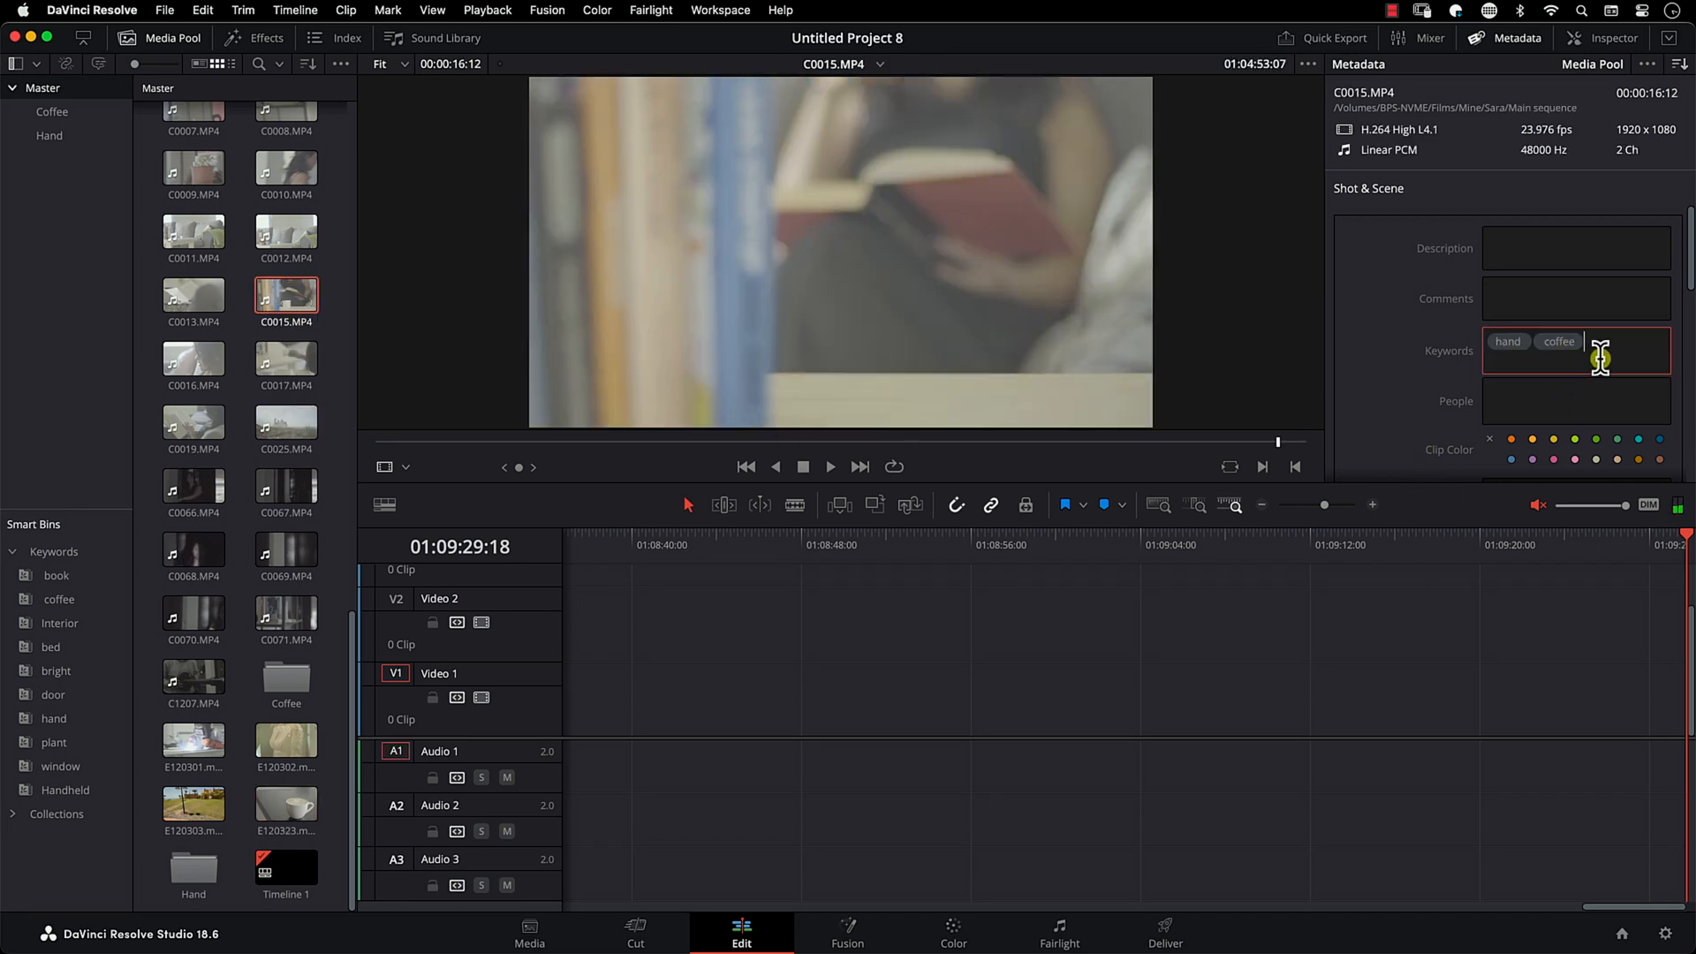
text(b)
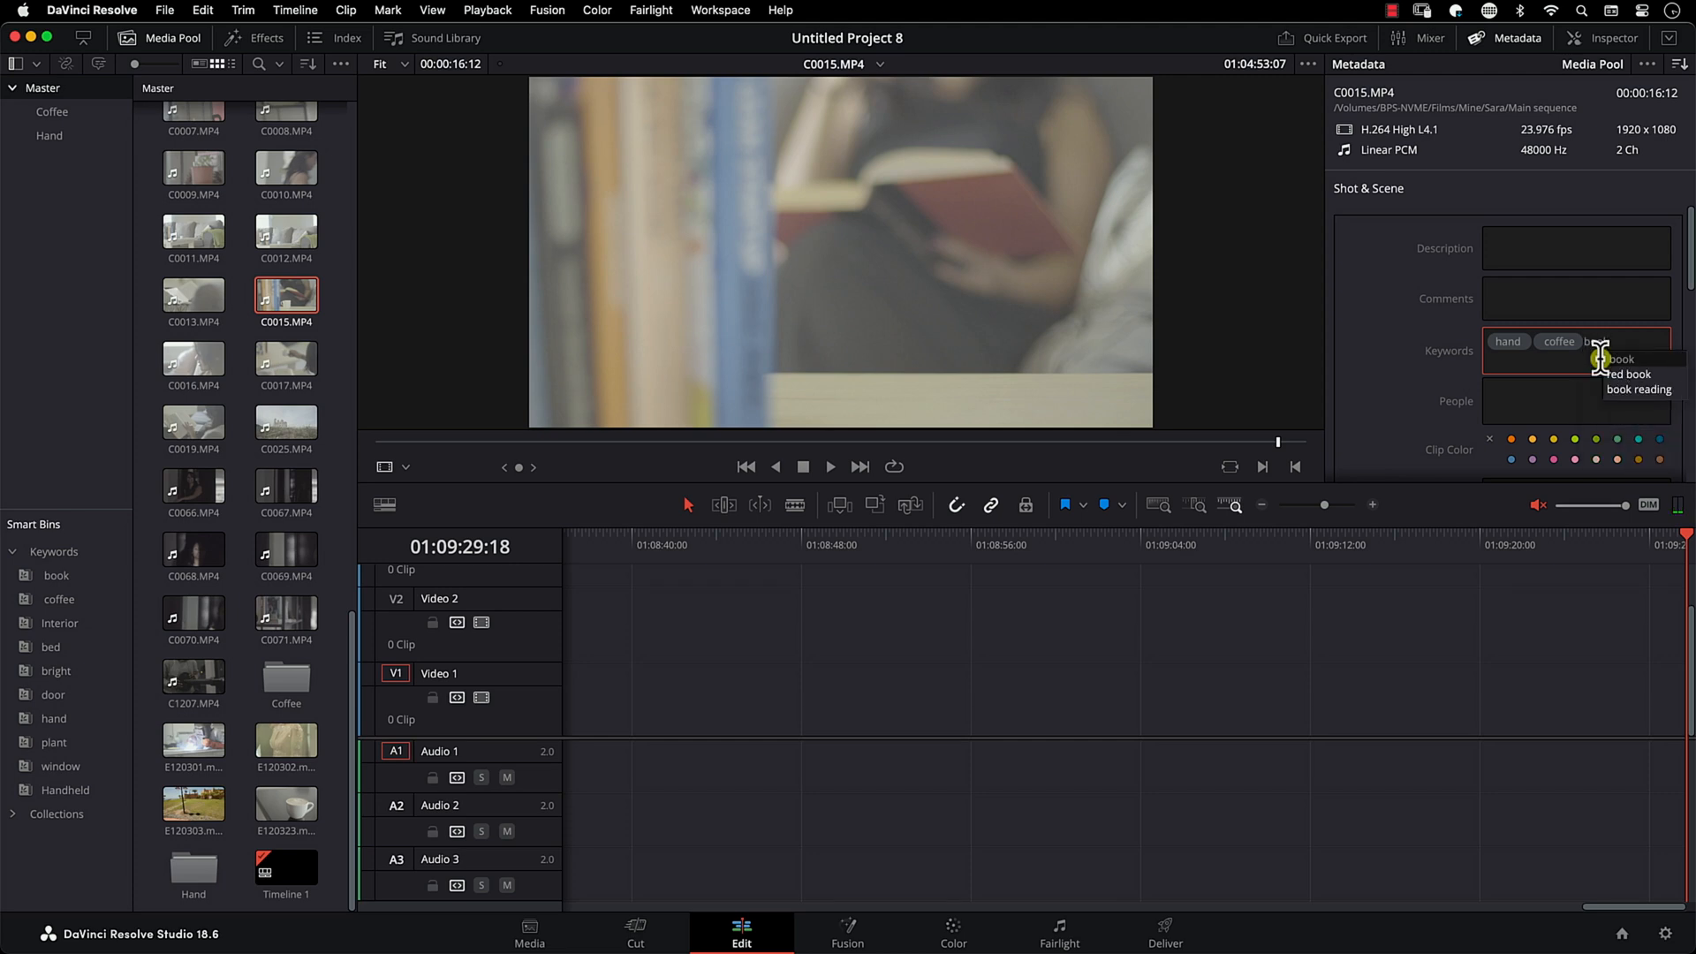
click(1620, 360)
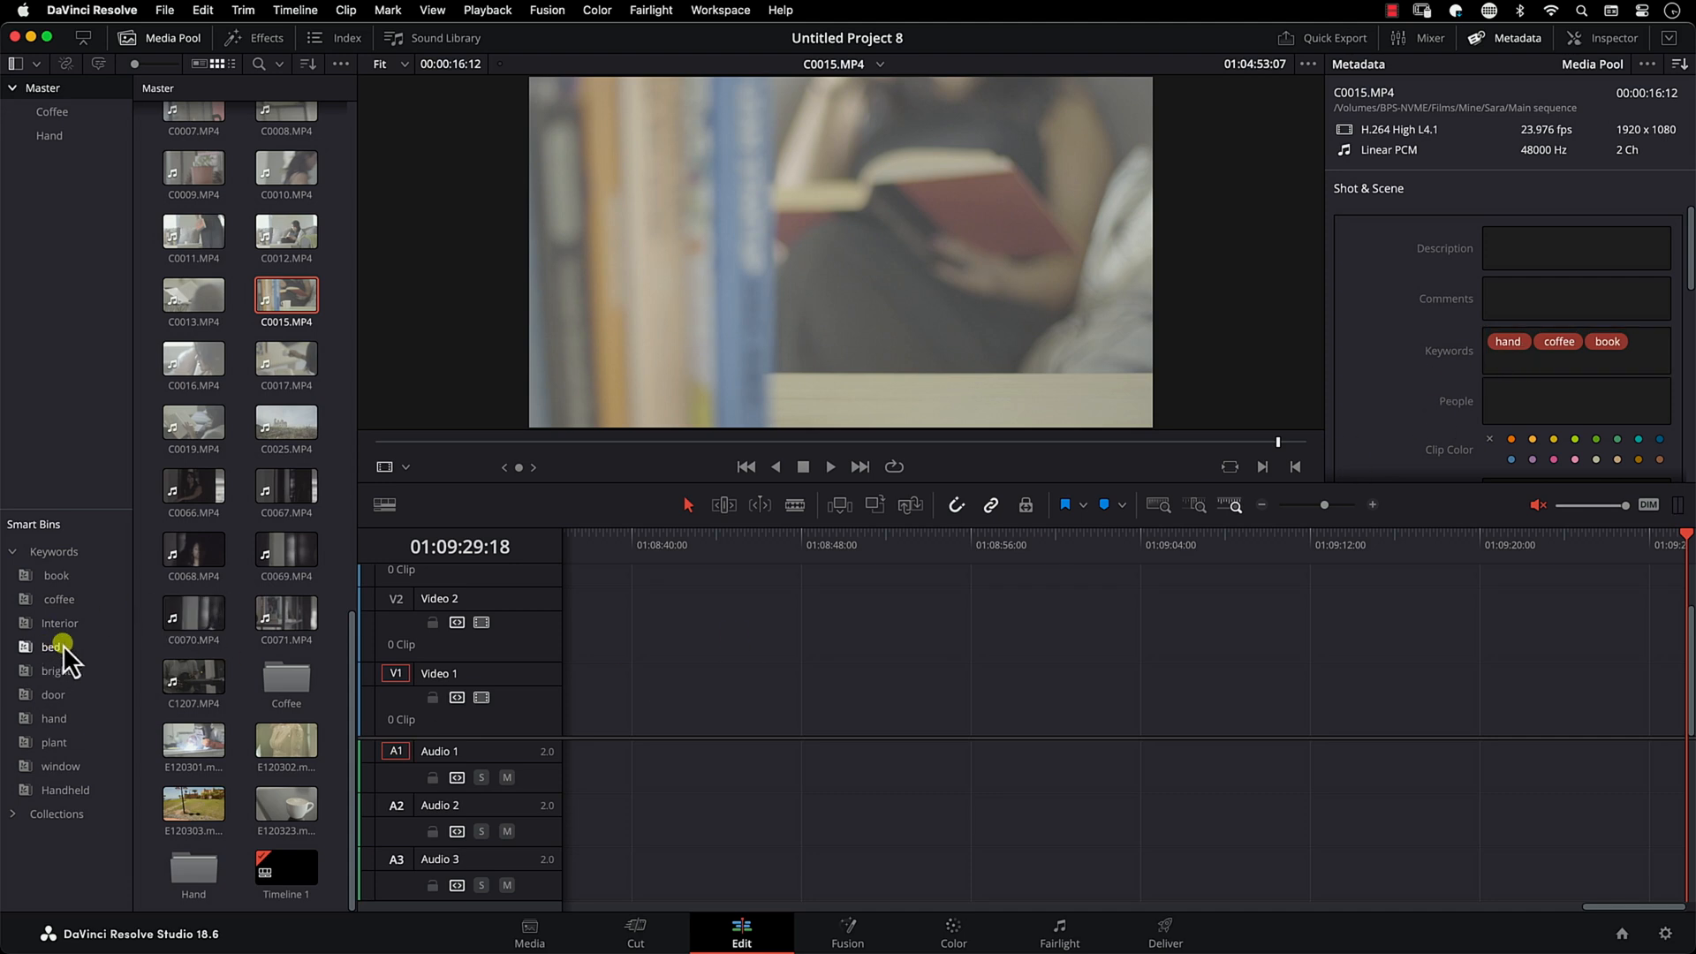
Step: View the book keyword bin (C0015.MP4, C0017.MP4), then the coffee bin
click(52, 718)
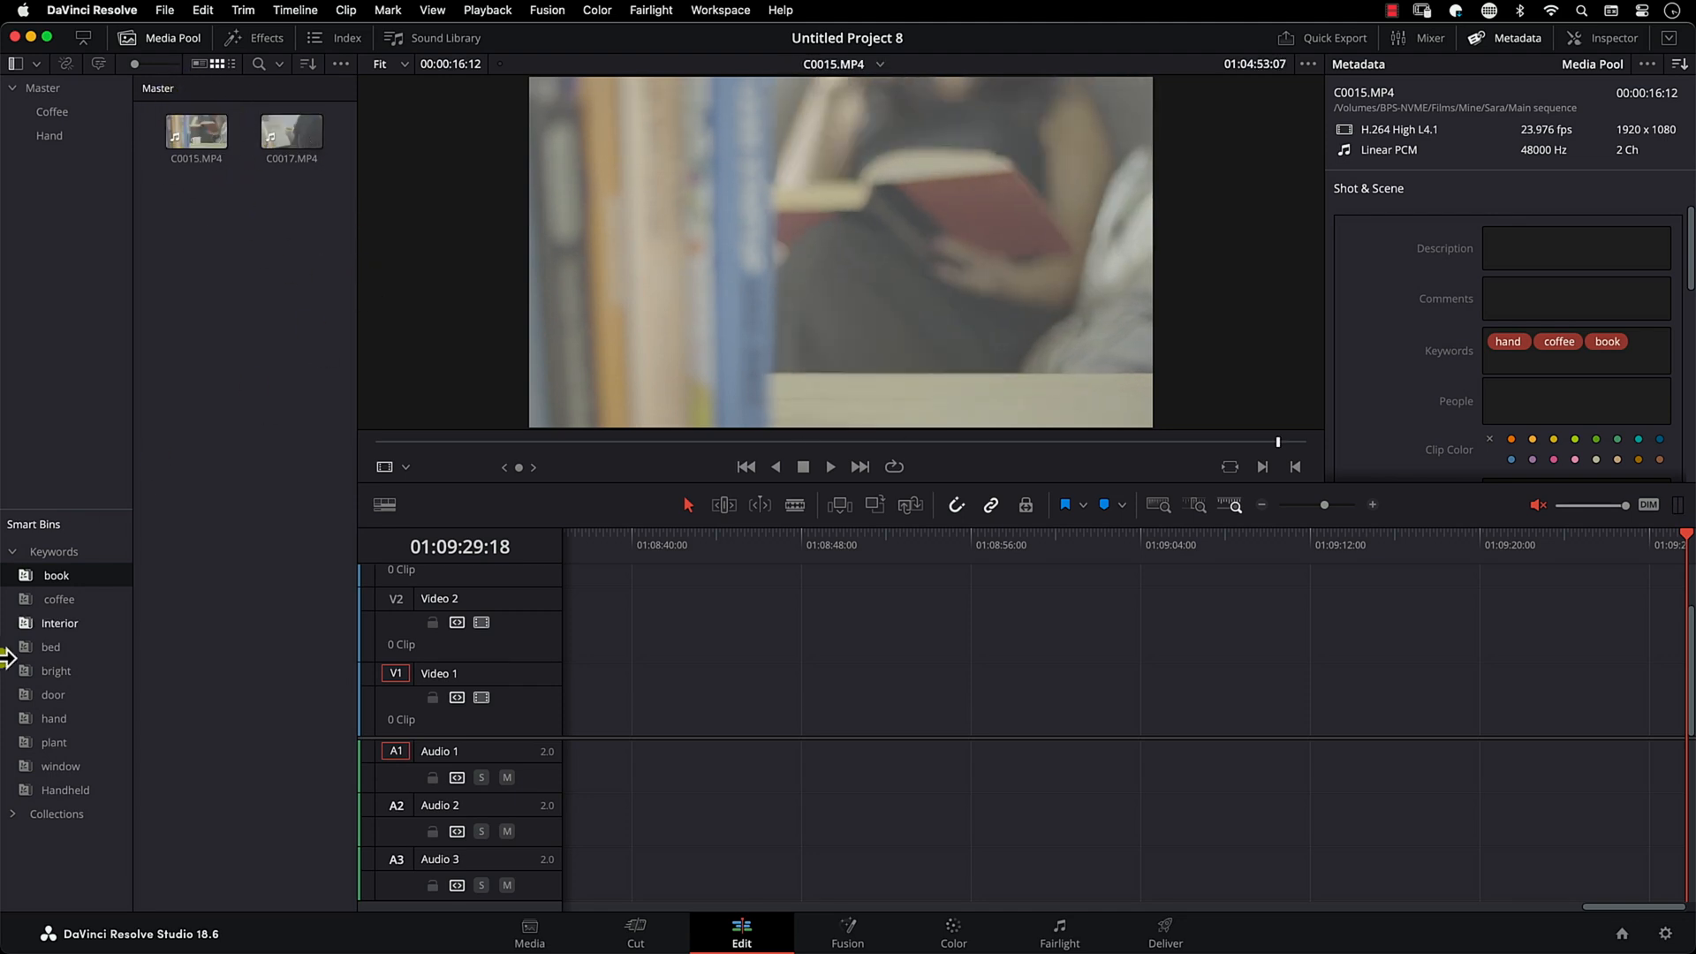
click(58, 598)
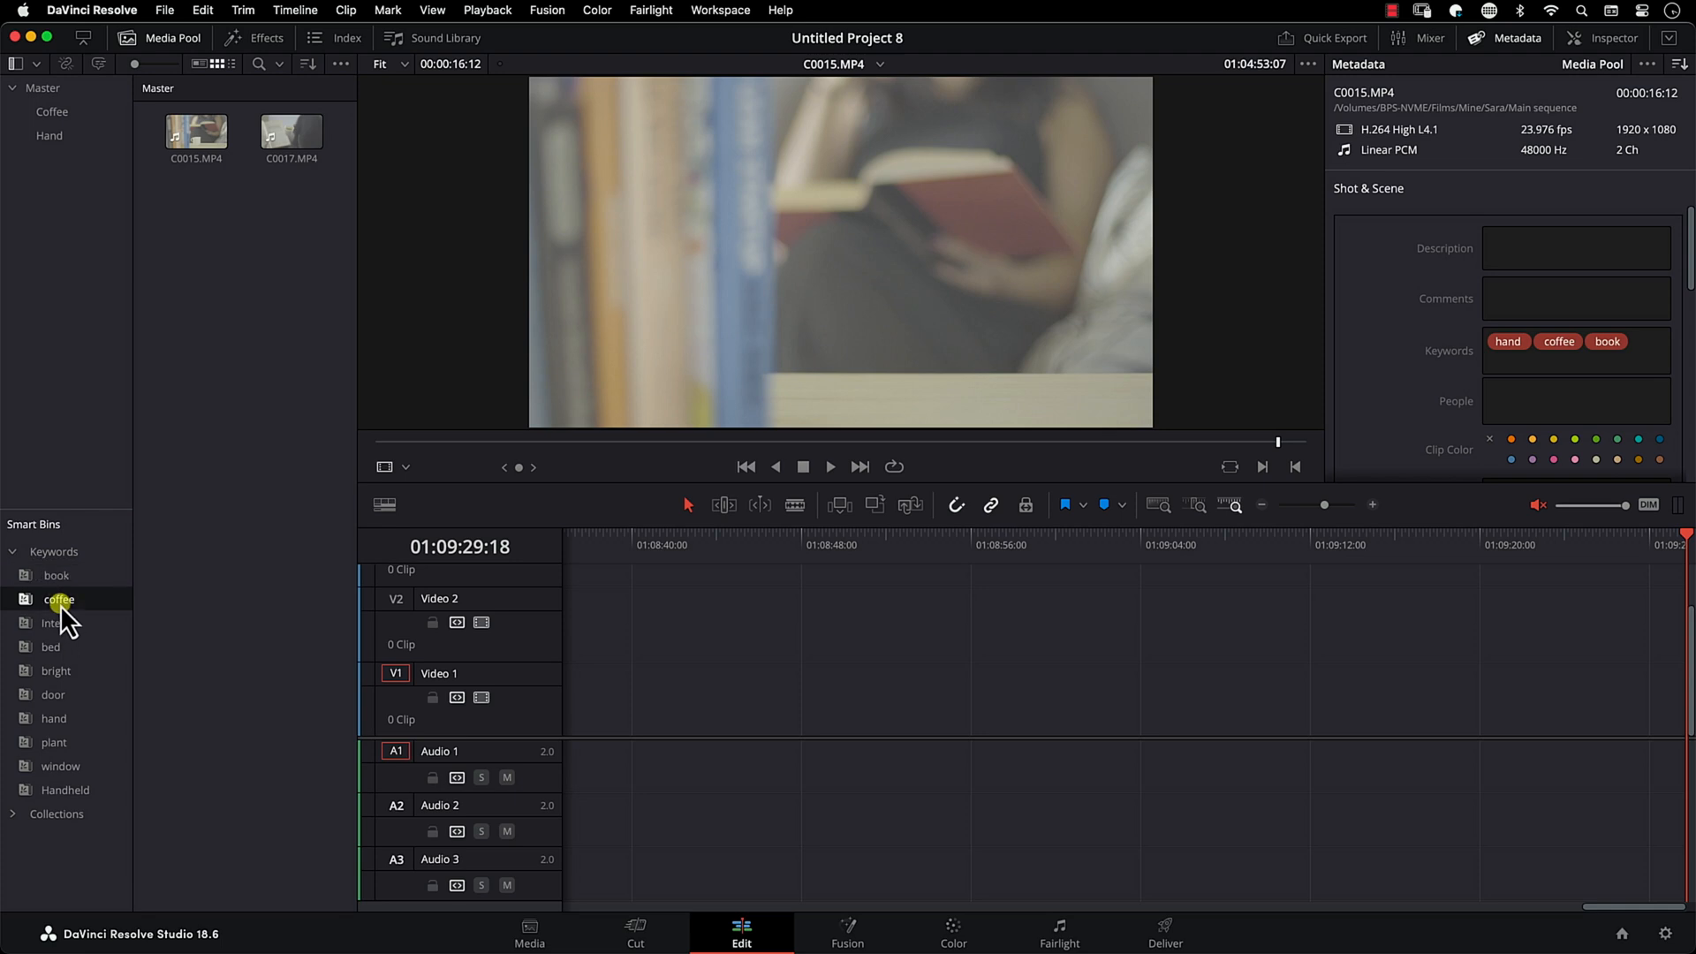